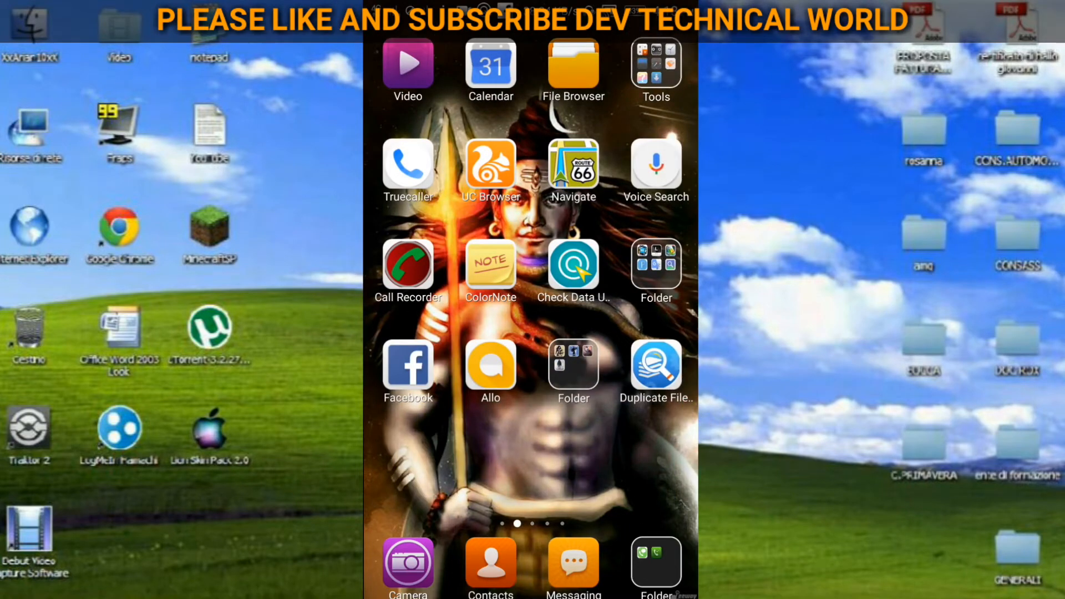
# Step: Launch Duplicate Files Fixer from the home screen to its scan-category choices
pyautogui.click(654, 370)
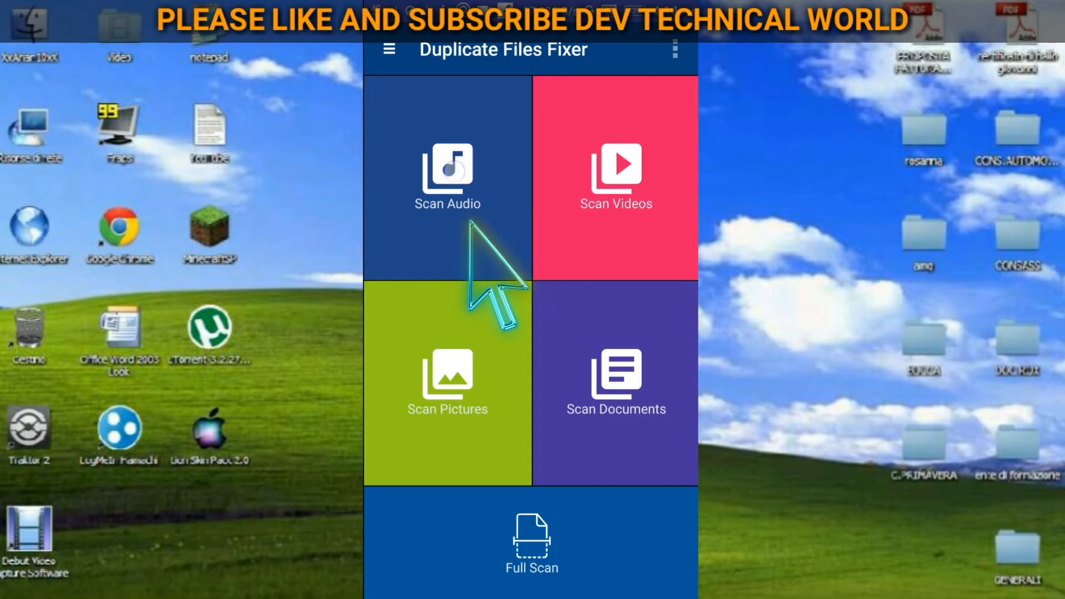
pyautogui.click(447, 177)
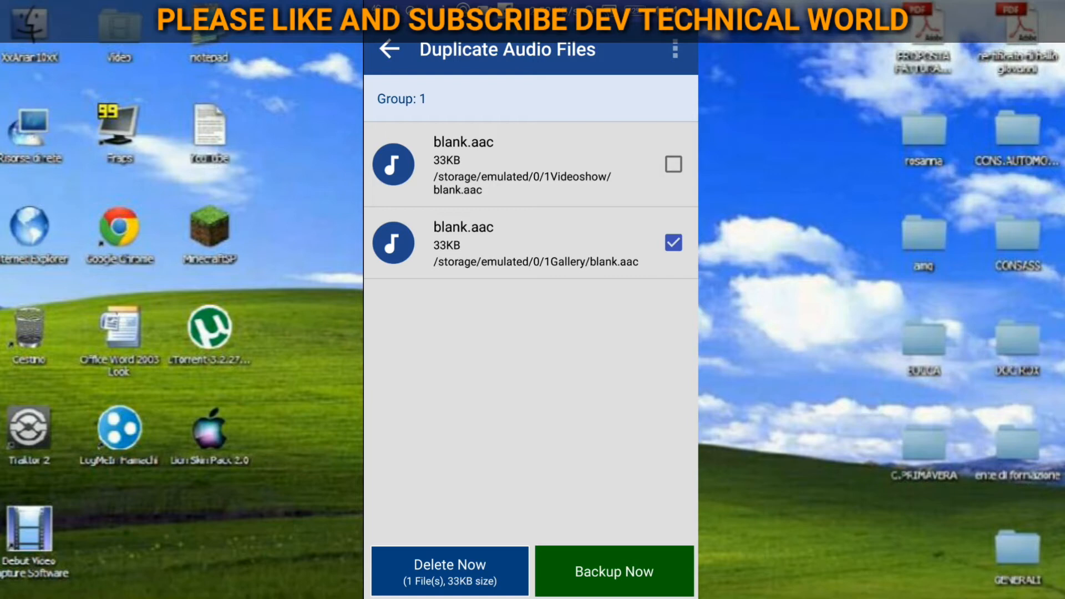
pyautogui.click(390, 49)
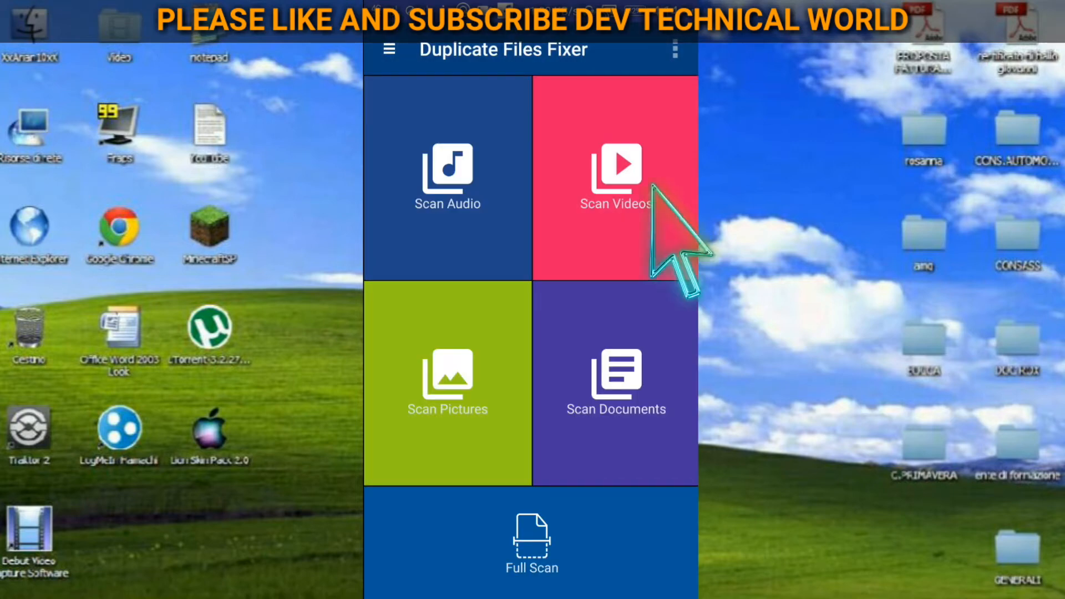
pyautogui.click(615, 173)
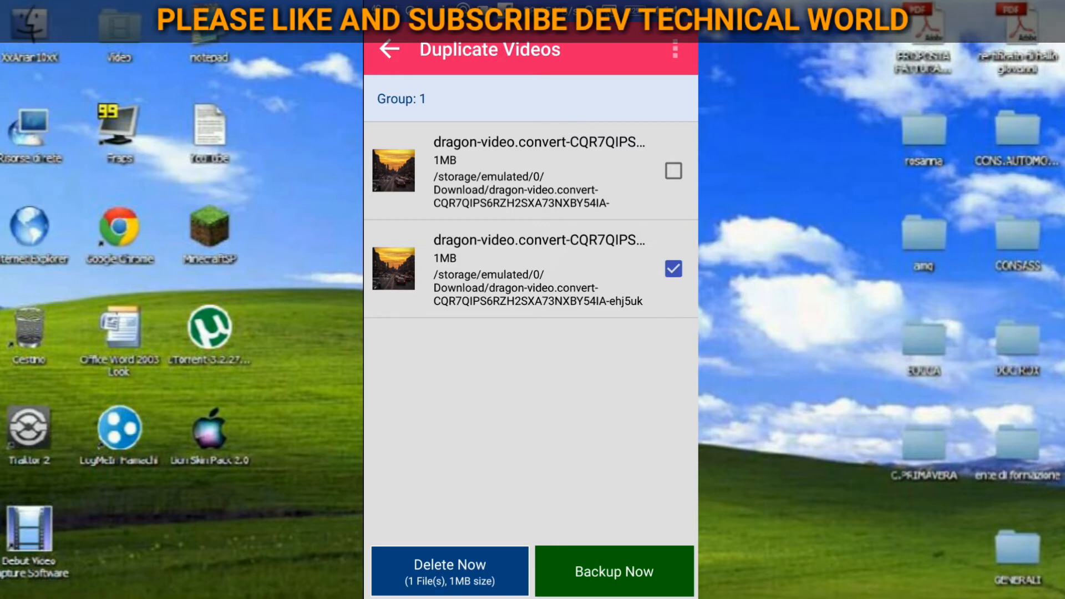
pyautogui.click(387, 50)
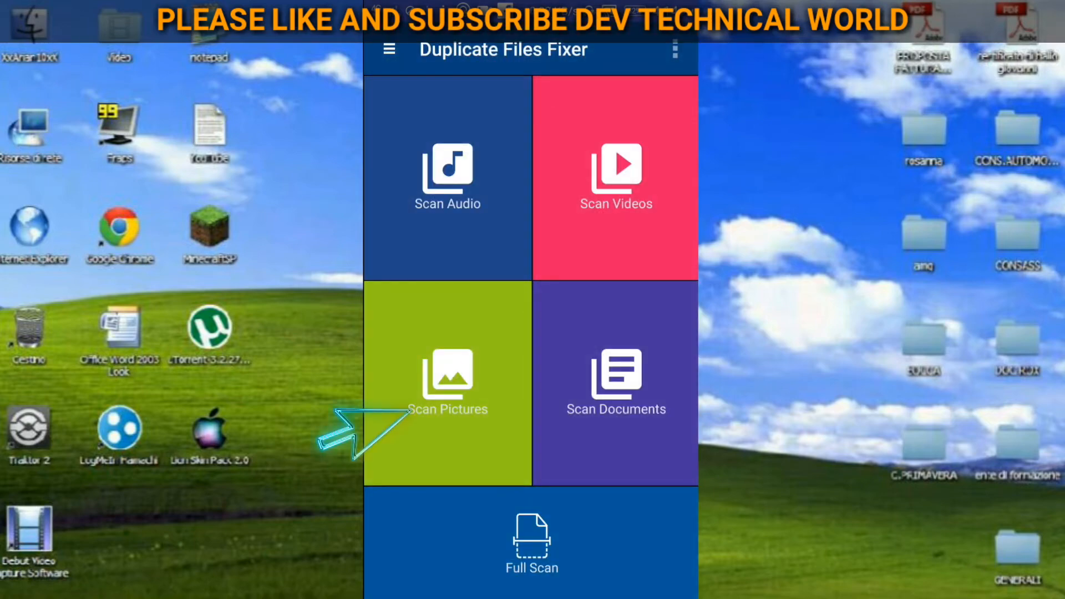
pyautogui.click(447, 382)
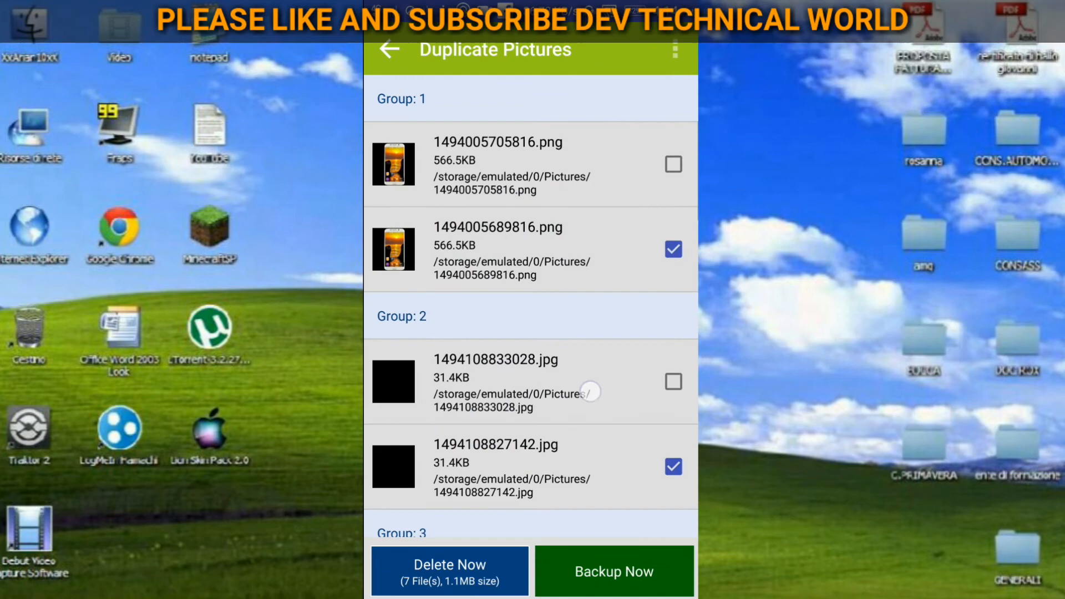
pyautogui.scroll(-3)
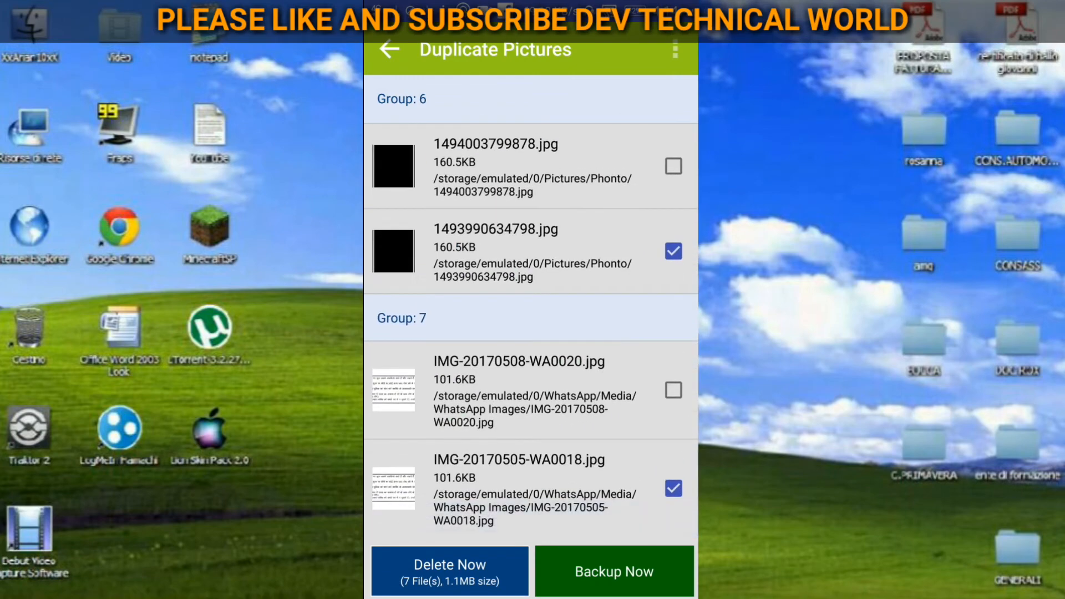
pyautogui.scroll(3)
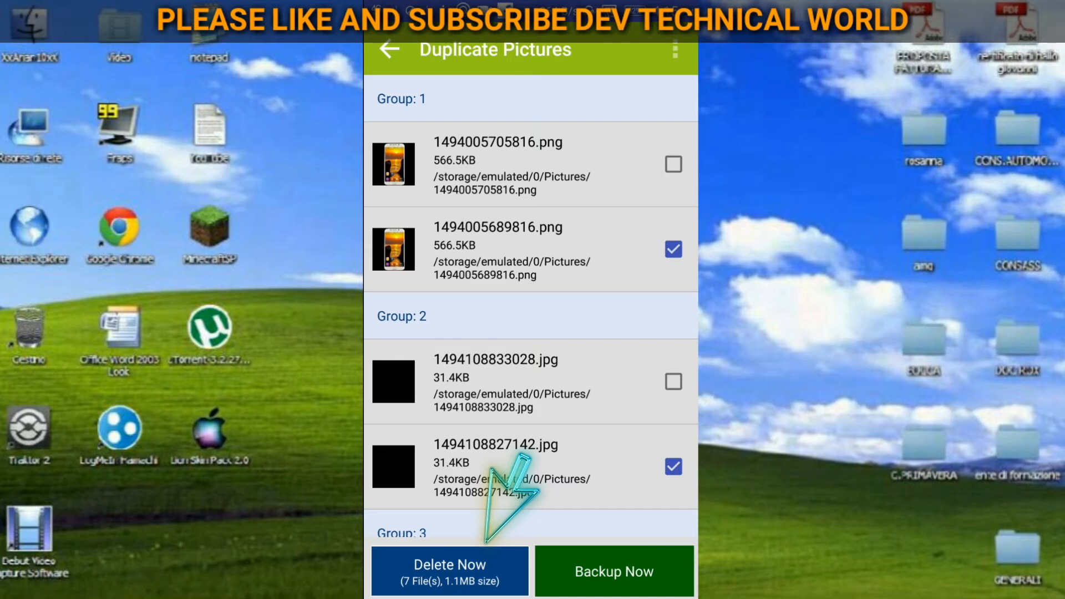
pyautogui.click(390, 48)
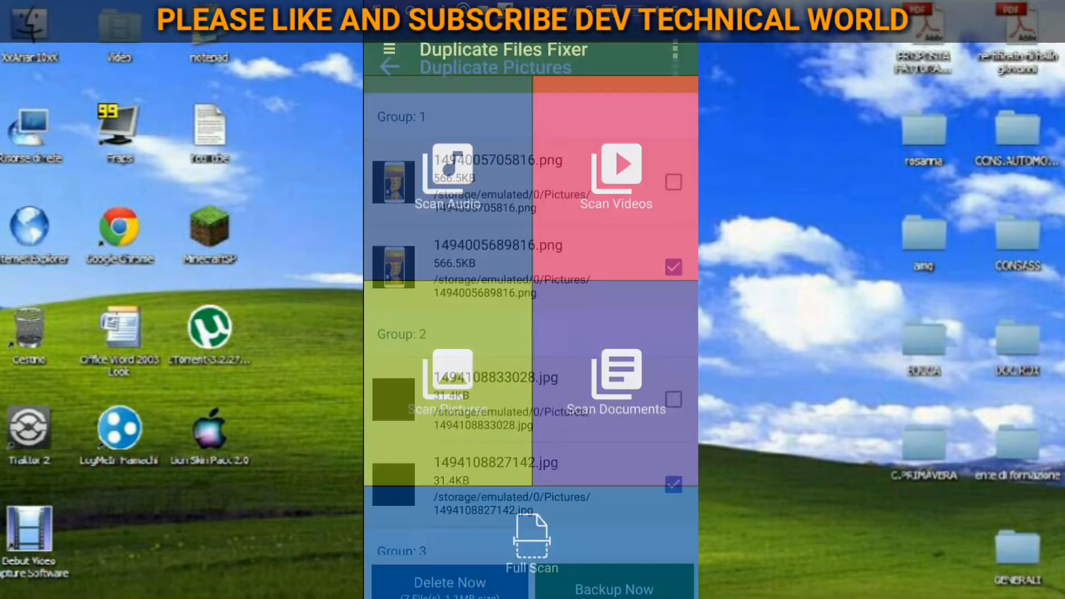
# Step: Scan documents for duplicates, which finds none, then return to the scan choices
pyautogui.click(389, 67)
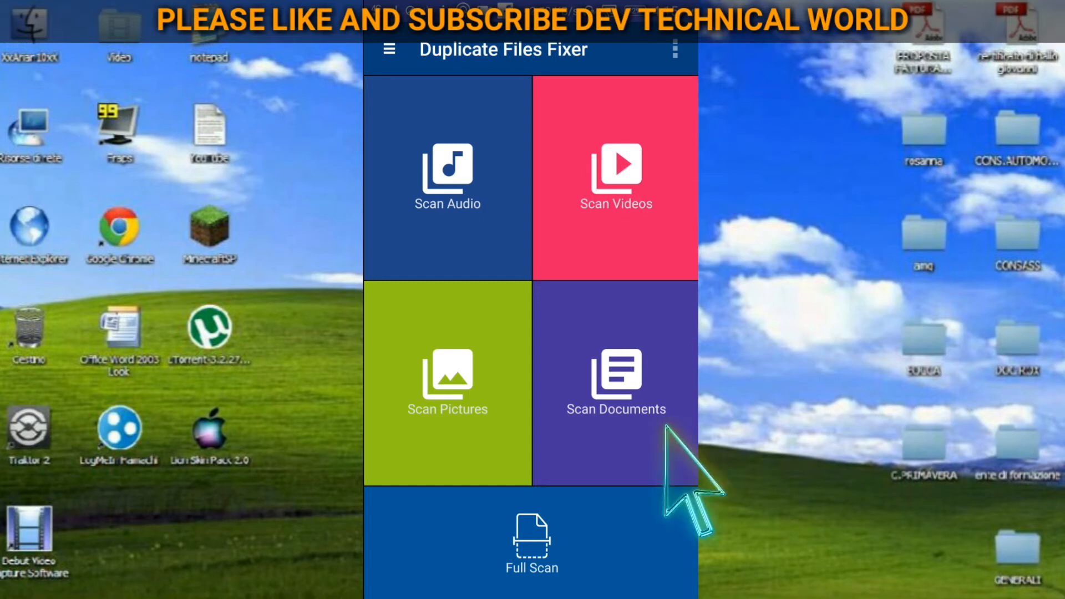
pyautogui.click(614, 381)
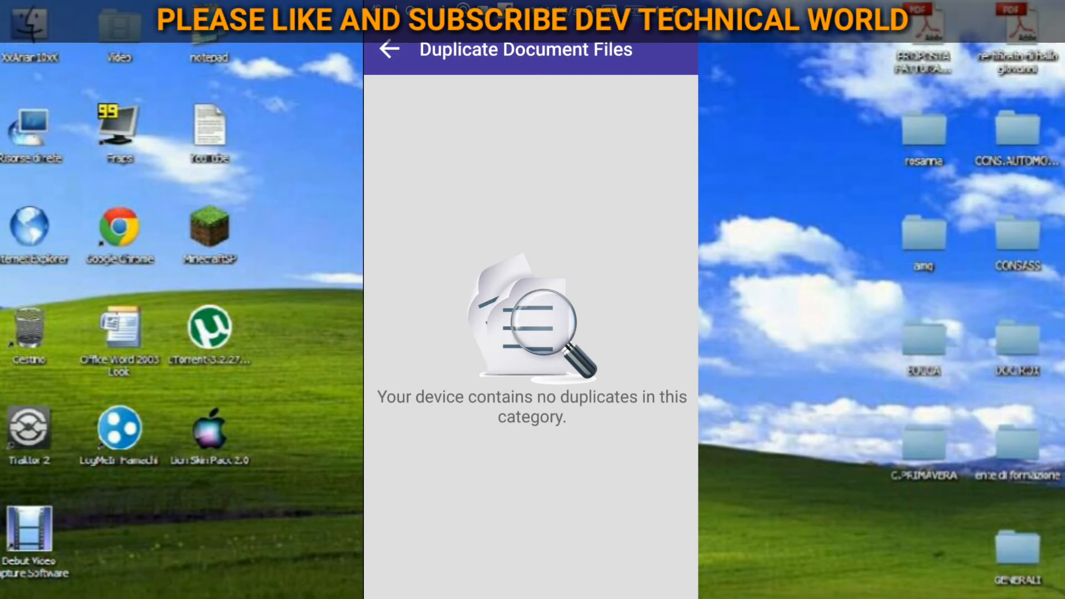
pyautogui.click(389, 49)
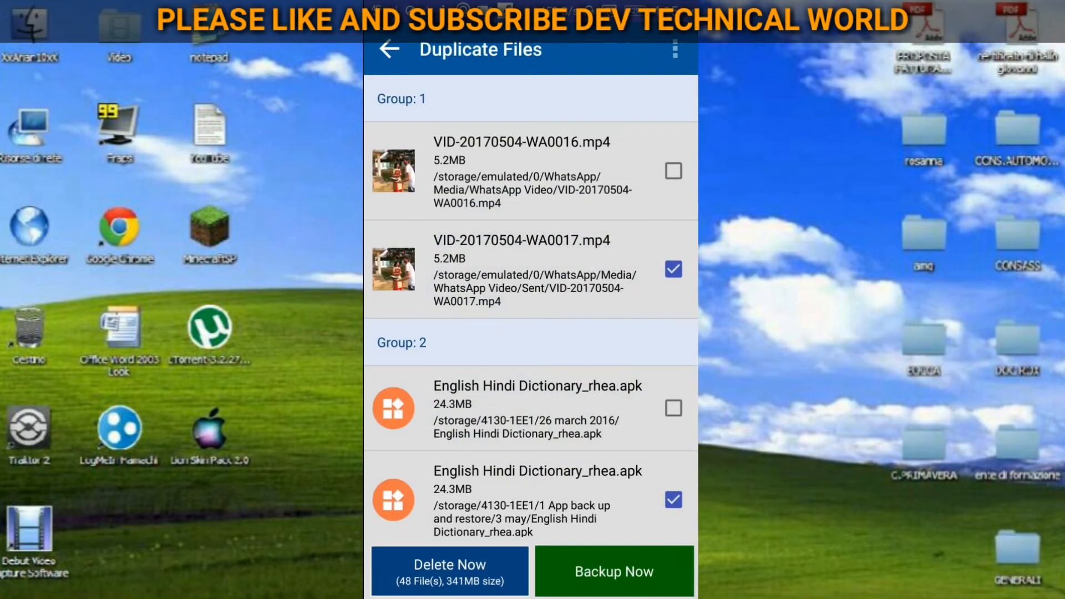
# Step: Scroll through the full-scan duplicate groups down to group 28, 48 files marked
pyautogui.scroll(-3)
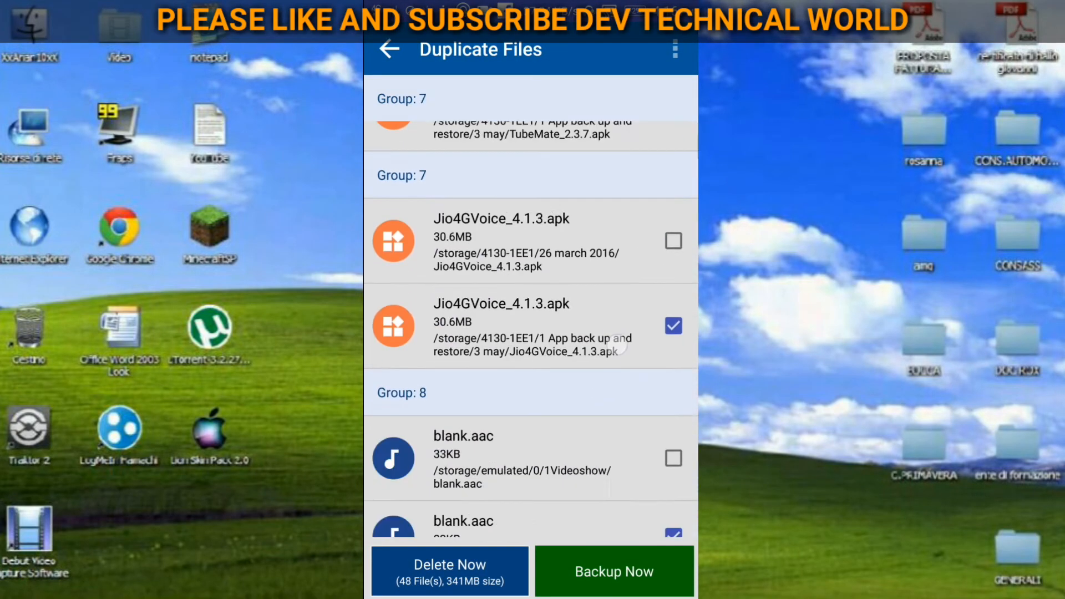
pyautogui.scroll(-3)
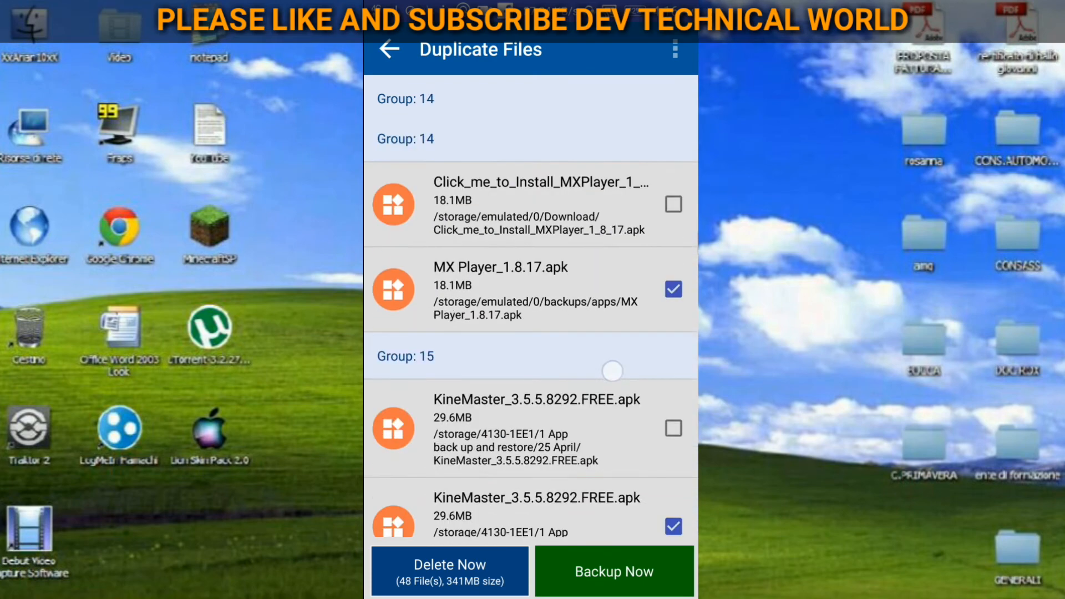
pyautogui.scroll(-3)
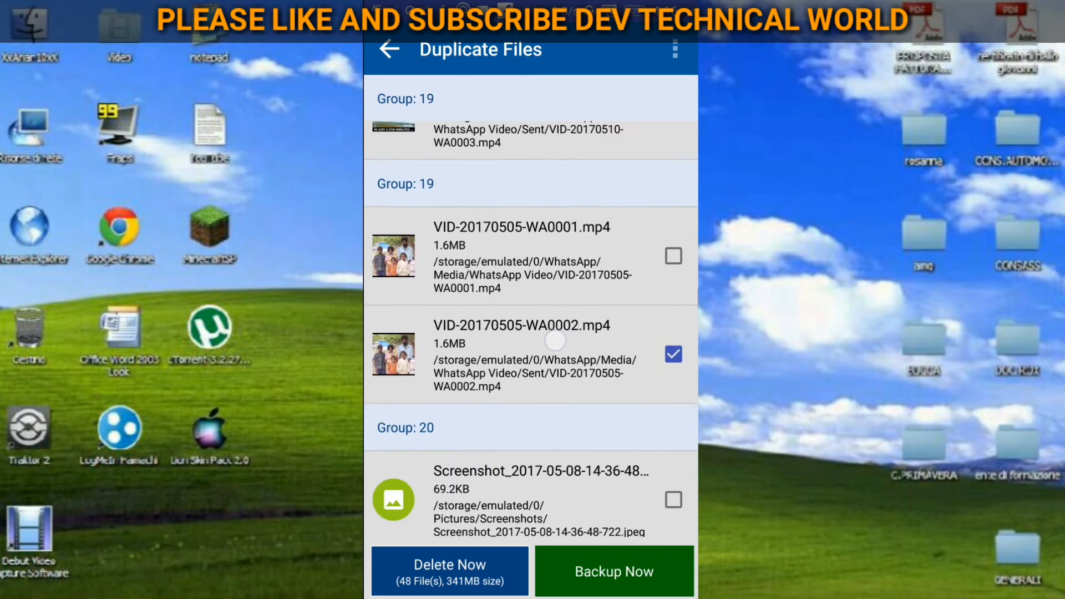
pyautogui.scroll(-3)
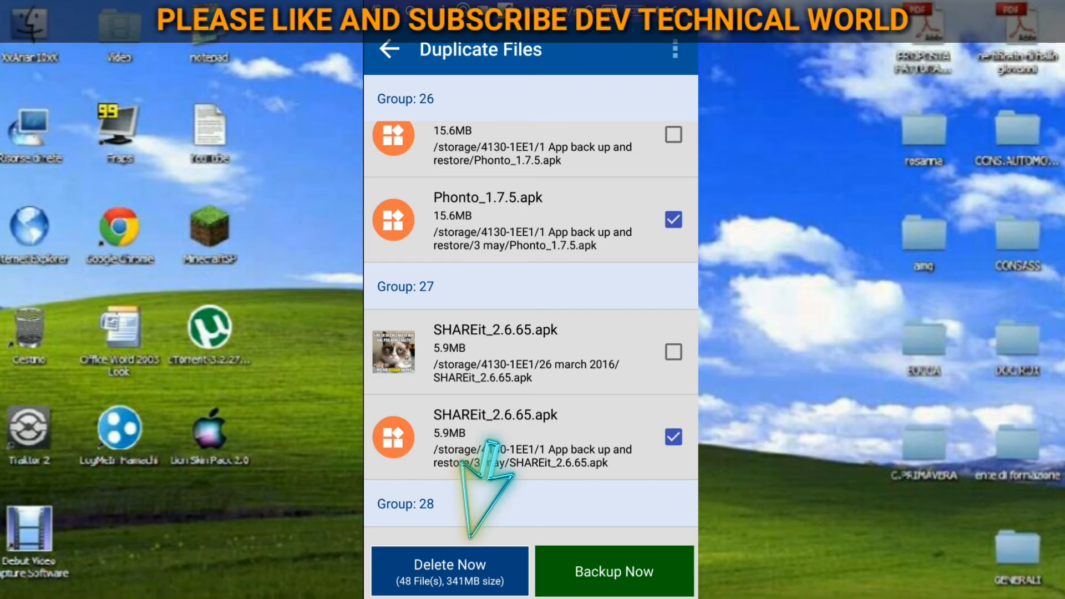
# Step: Delete the 48 marked duplicates, confirming and allowing the app to remove files
pyautogui.click(449, 570)
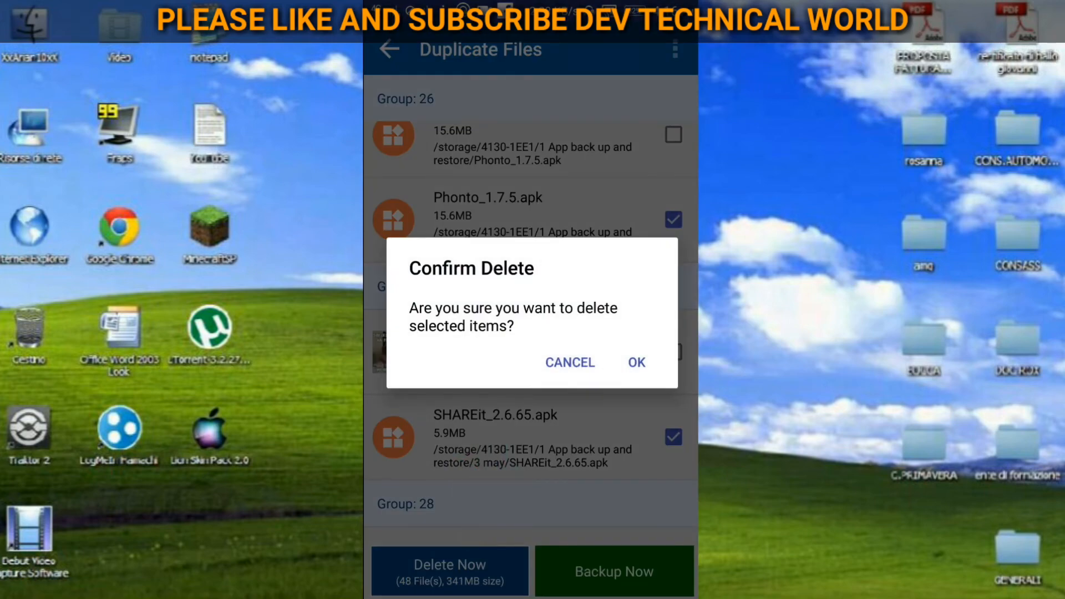
pyautogui.click(635, 362)
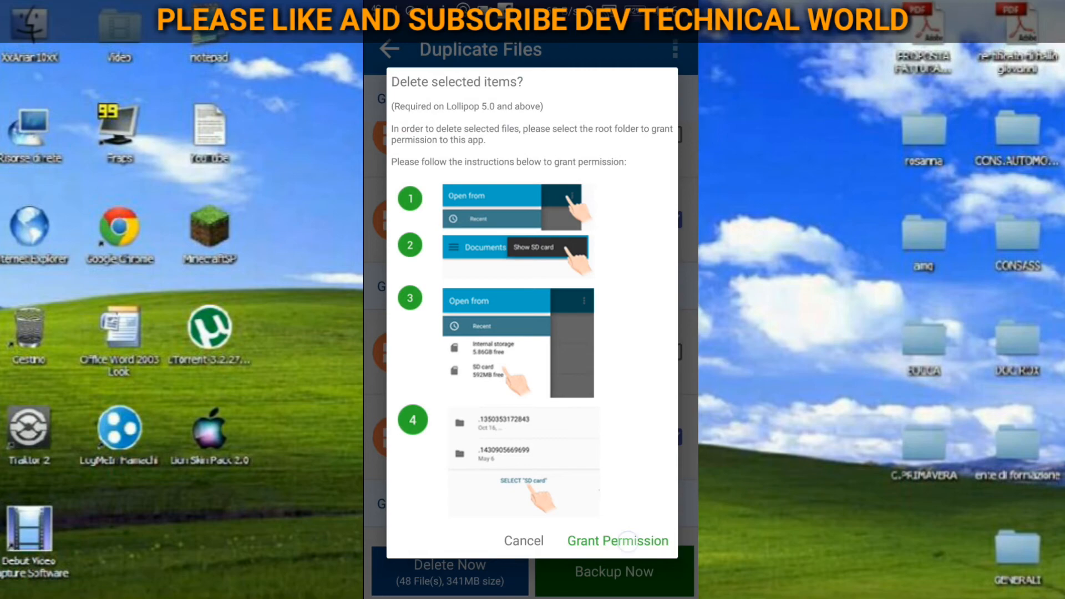
pyautogui.click(618, 540)
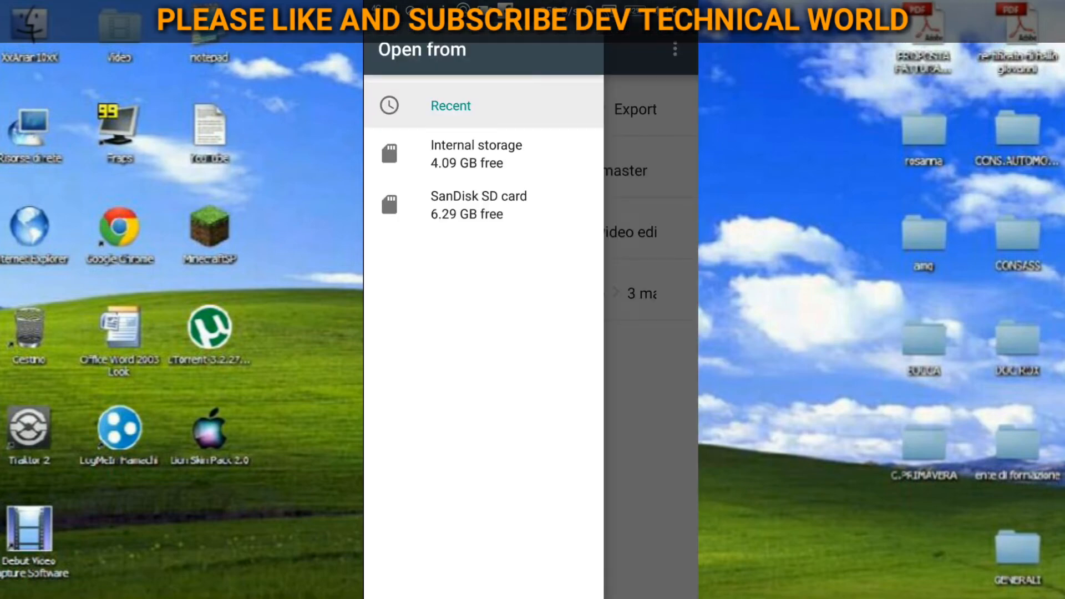
# Step: Grant access to the Internal storage root and acknowledge the 341MB Space Recovered message
pyautogui.click(476, 153)
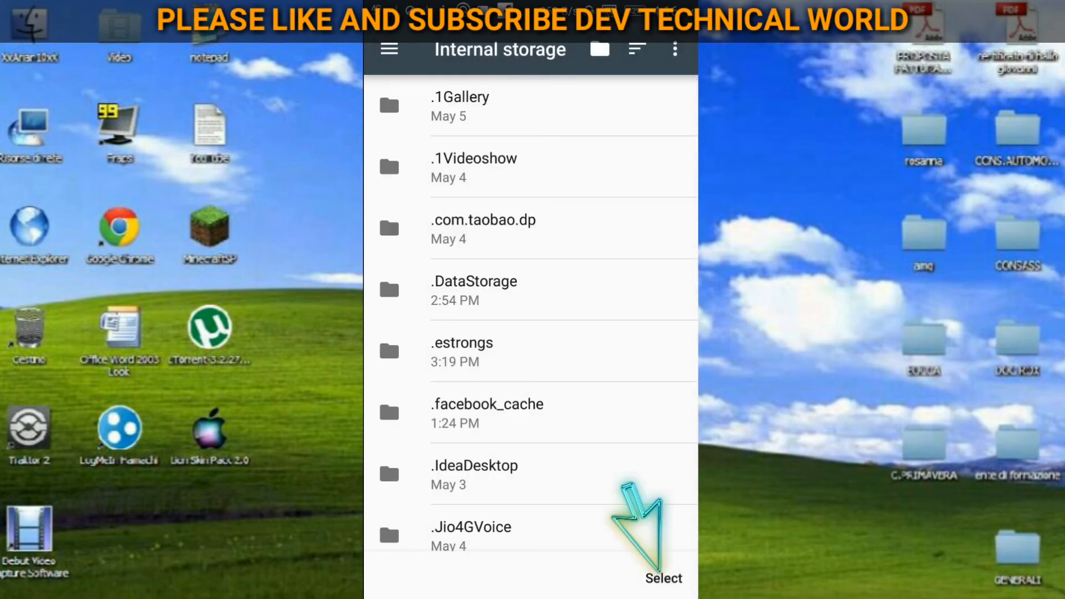
pyautogui.scroll(-3)
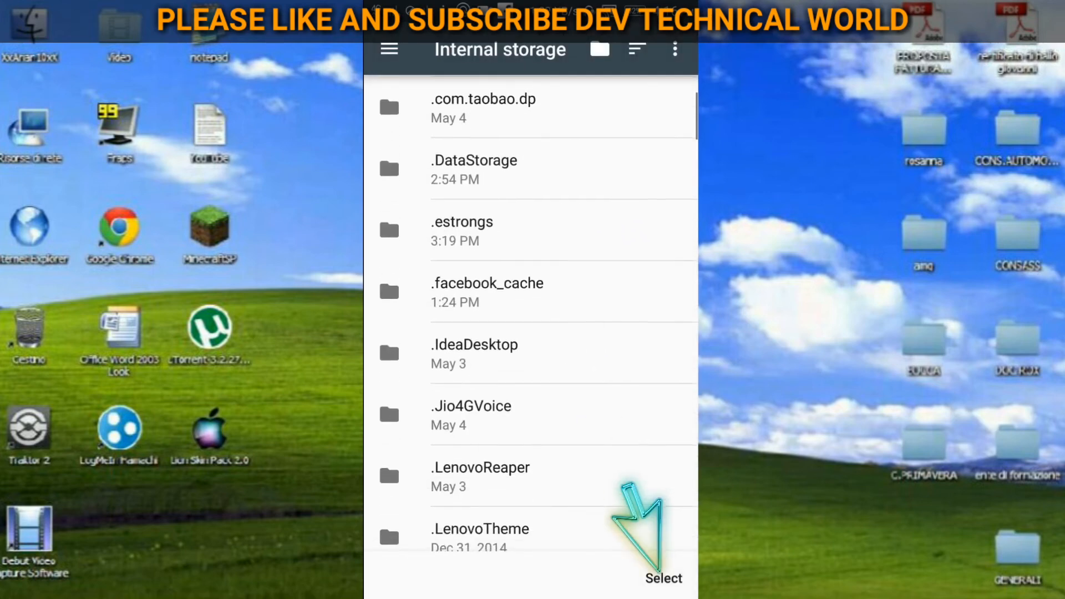
pyautogui.click(449, 570)
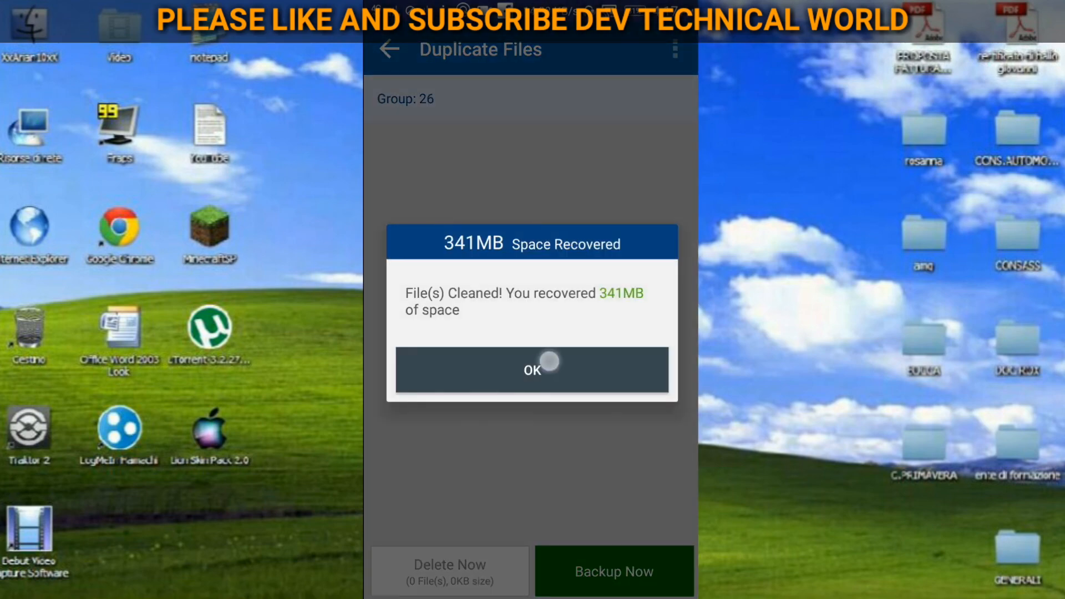
pyautogui.click(531, 370)
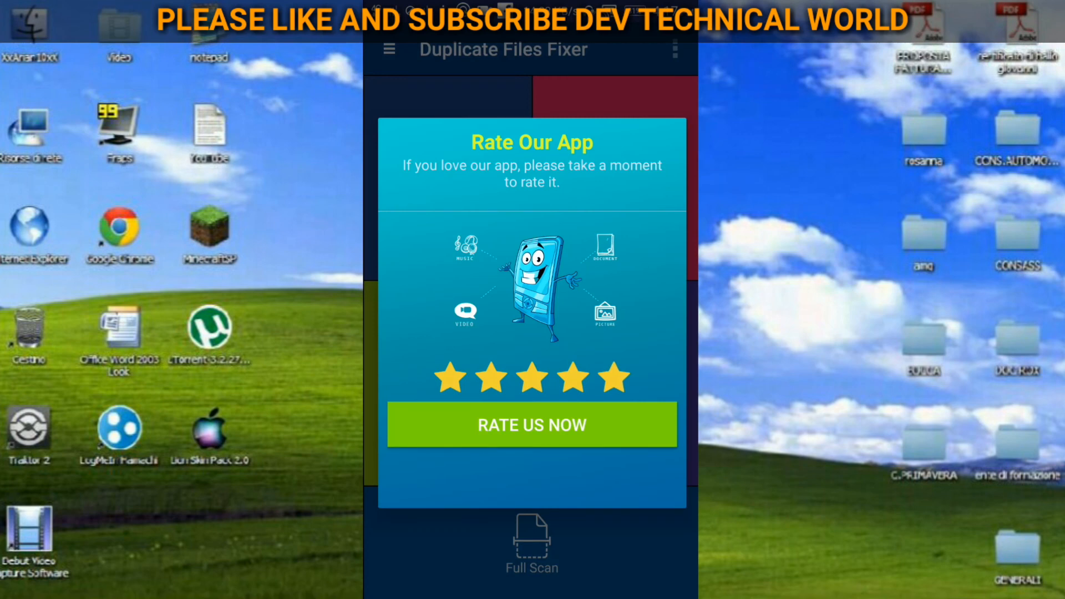